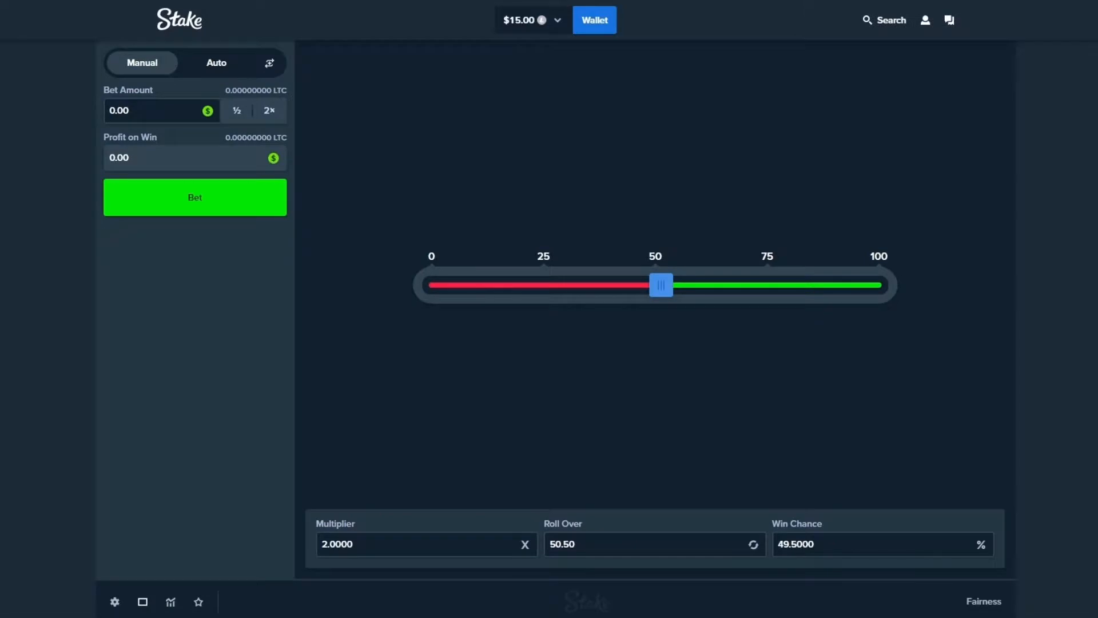
Switch Dice to Auto mode and load the AceGambles strategy with its nine conditions
left_click(216, 62)
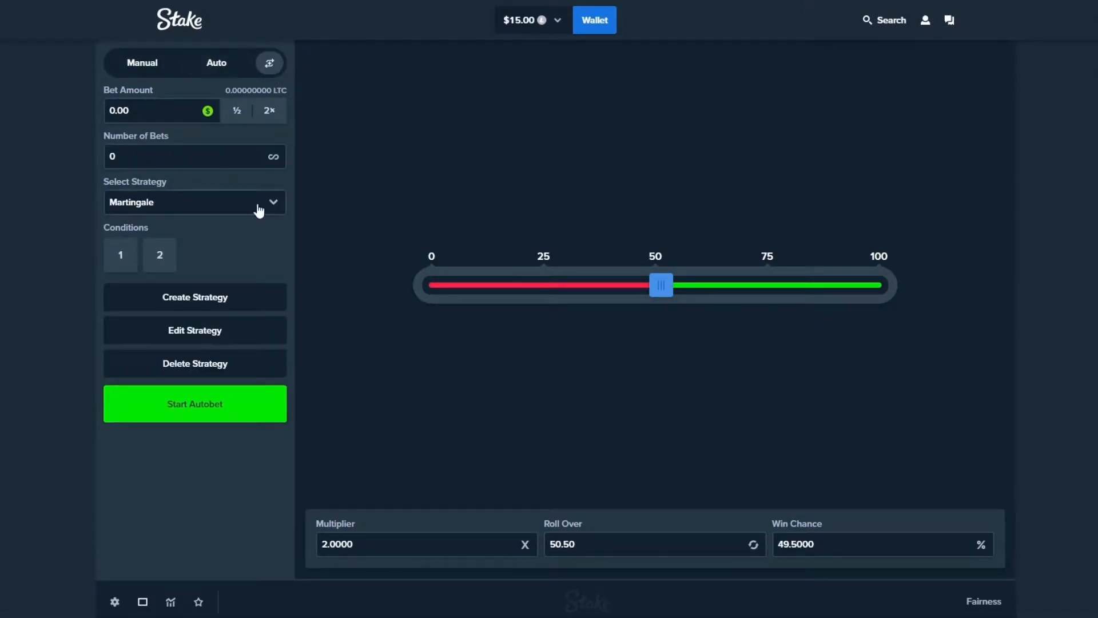
left_click(194, 202)
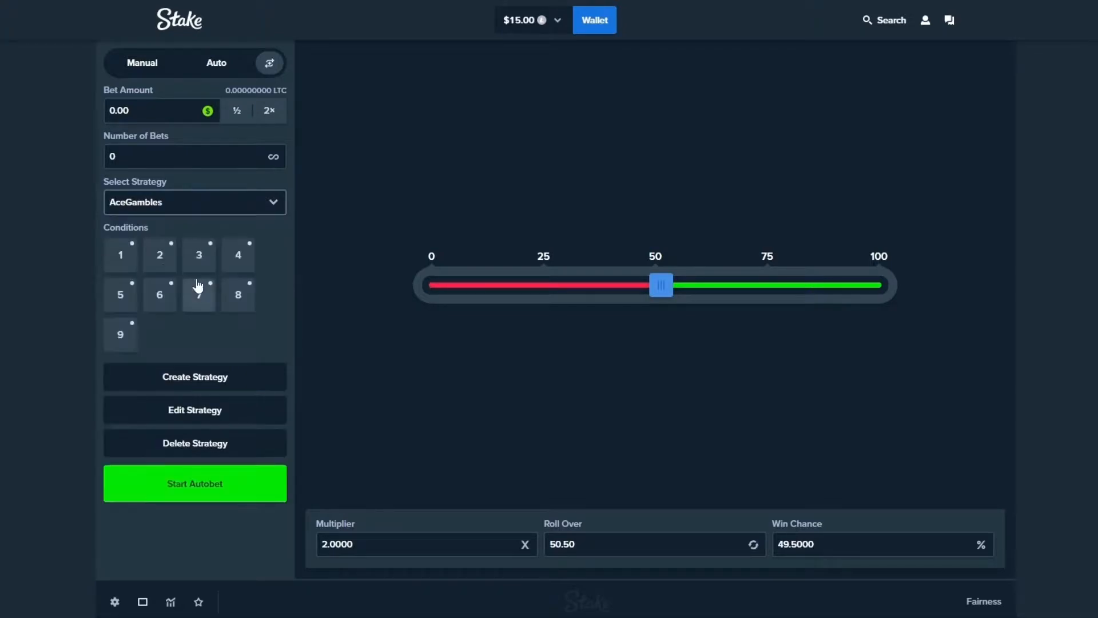
mouse_move(286, 275)
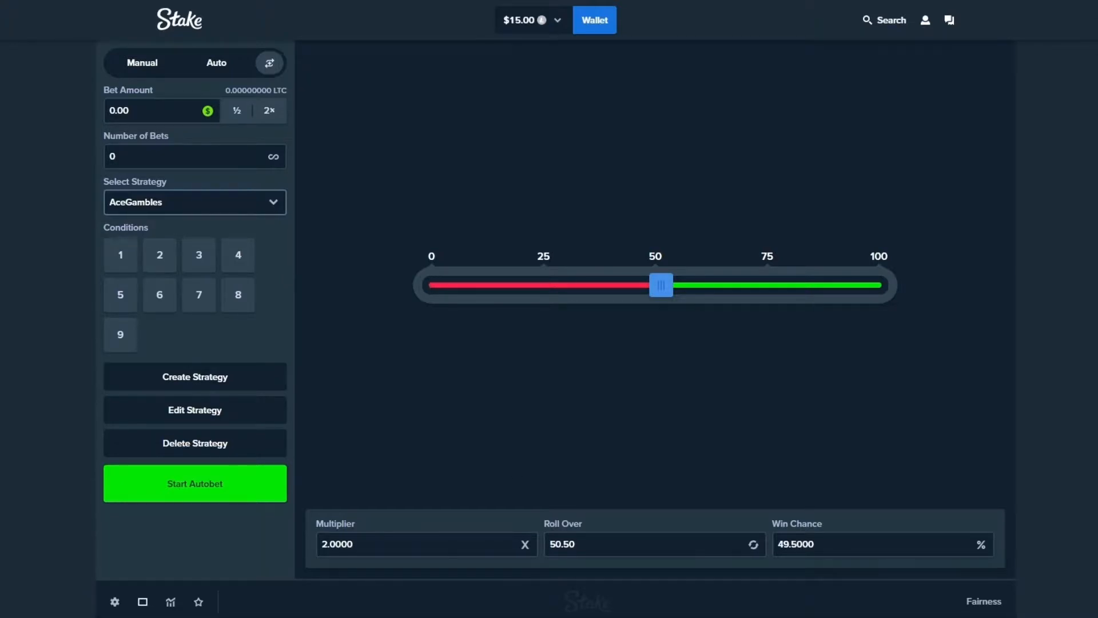
left_click(984, 600)
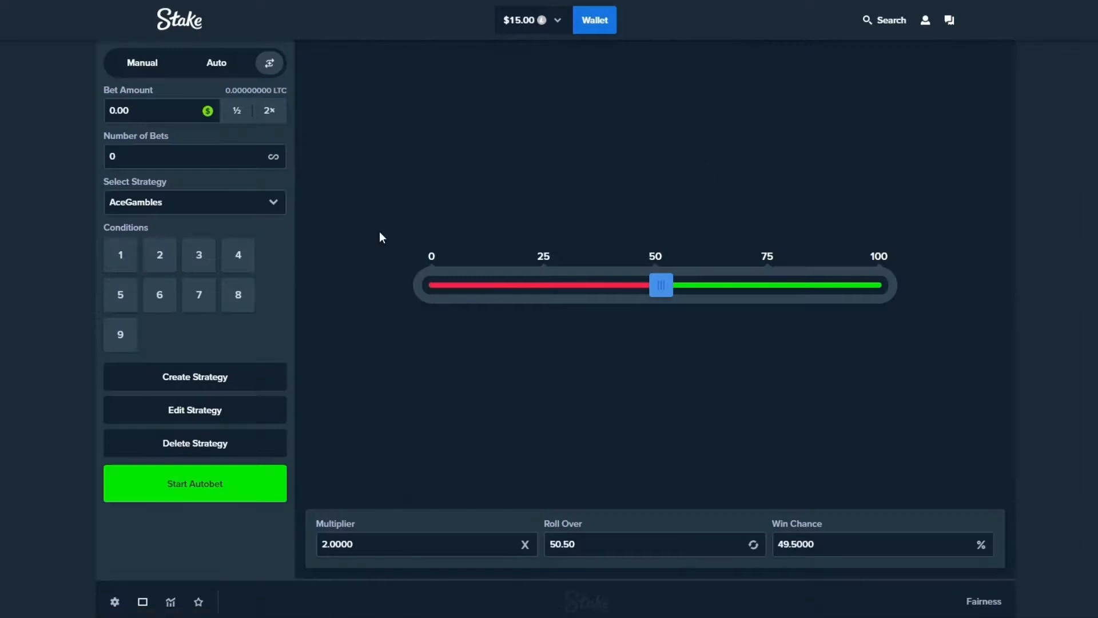
mouse_move(323, 315)
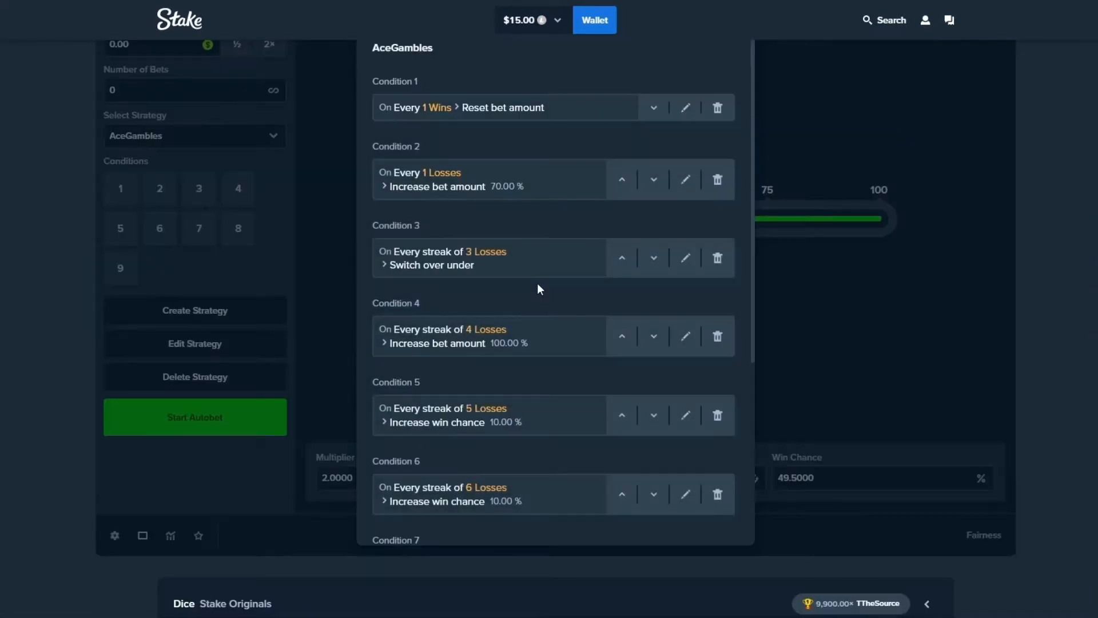
Scroll through AceGambles Conditions 1–9, from reset-on-win to reset win chance, and back to the top
scroll("down", 3)
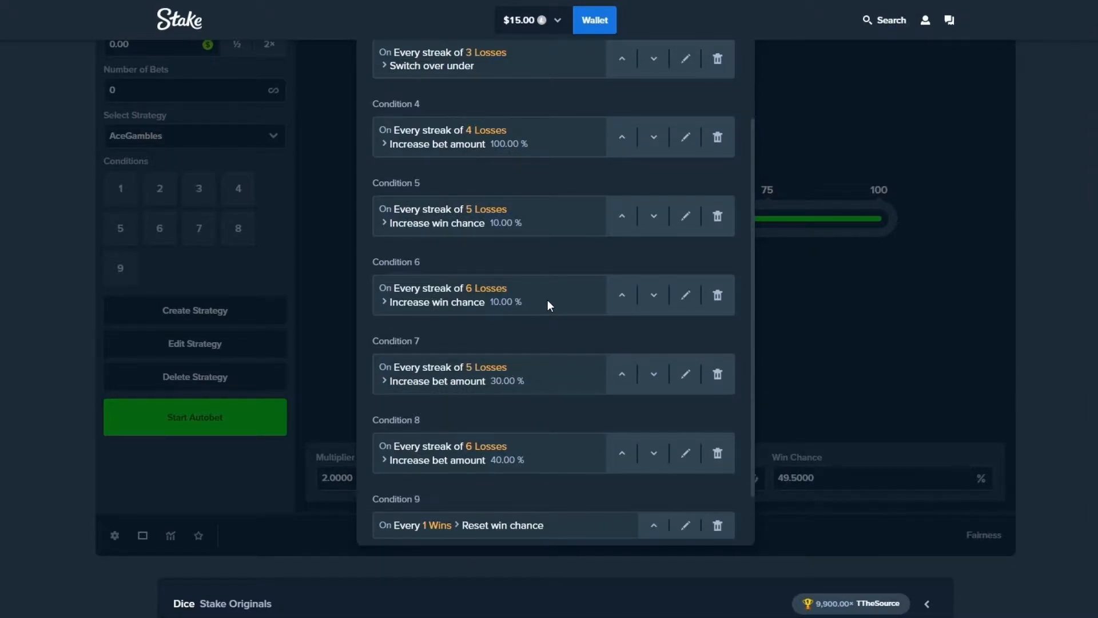
scroll("up", 3)
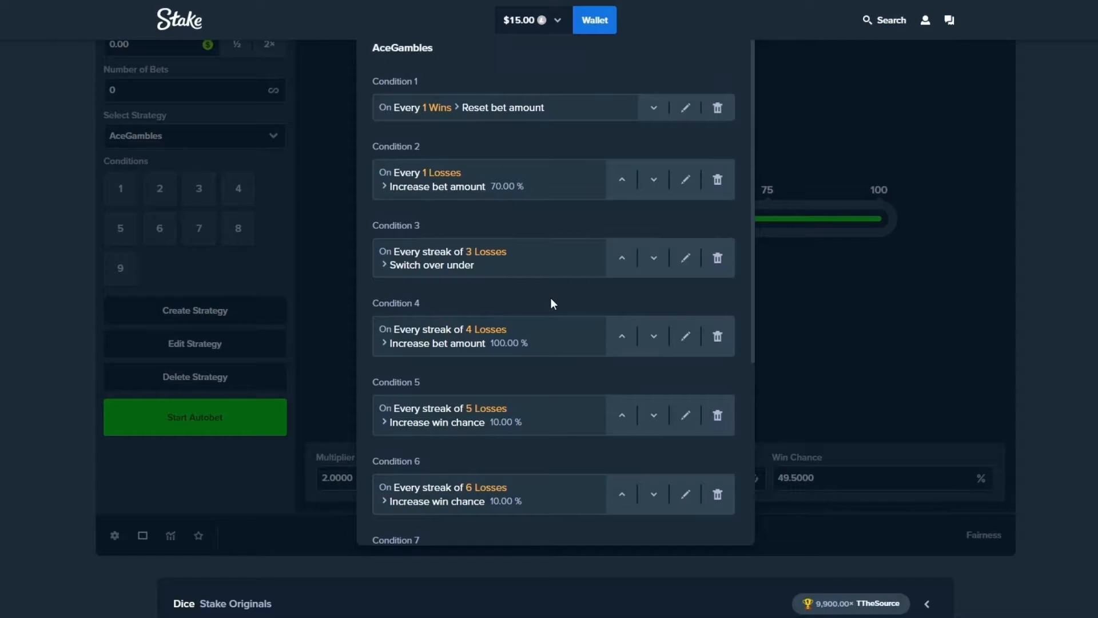
mouse_move(522, 204)
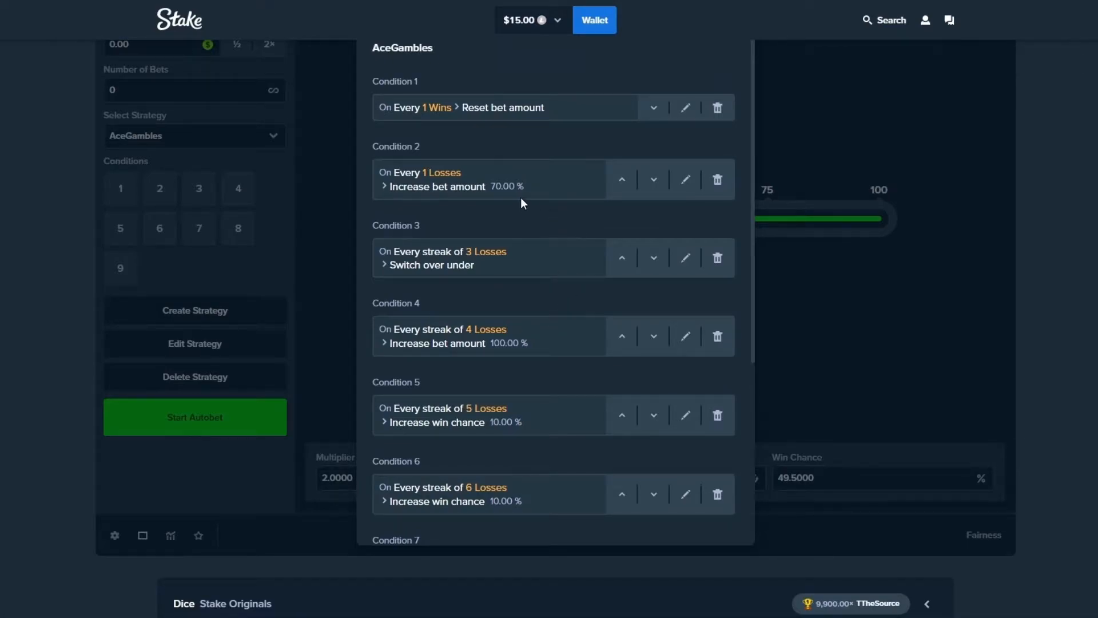
mouse_move(487, 275)
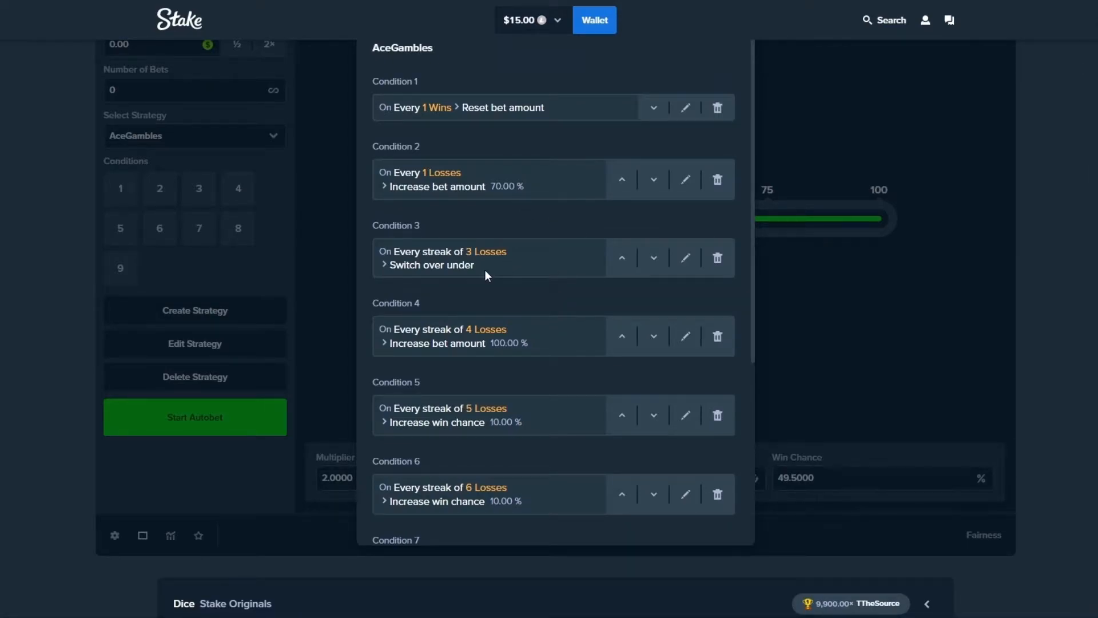
mouse_move(499, 295)
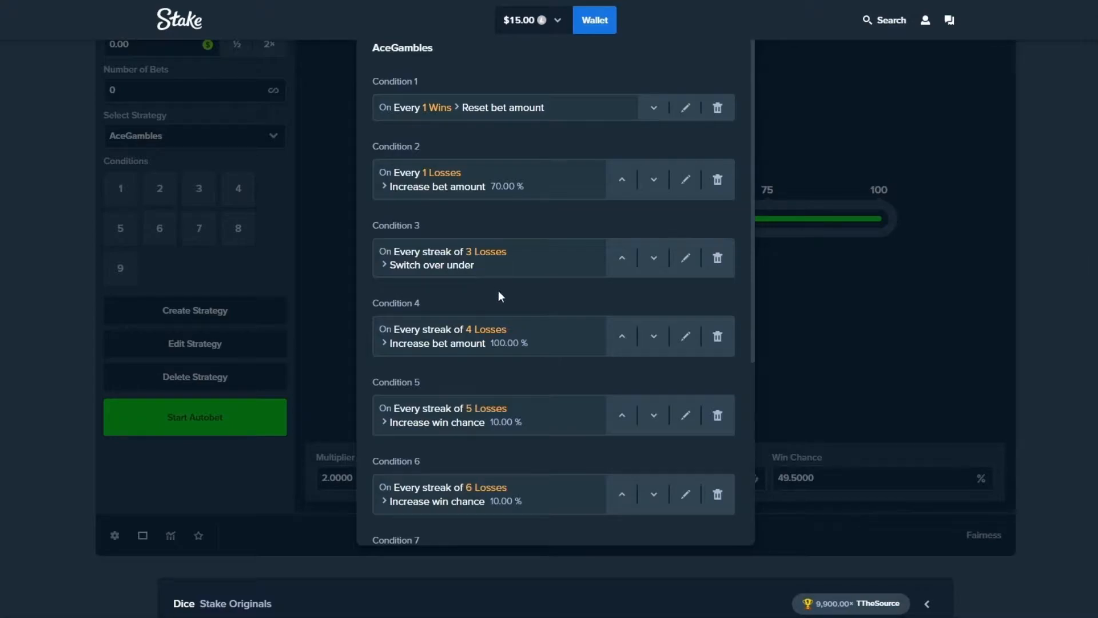
mouse_move(497, 356)
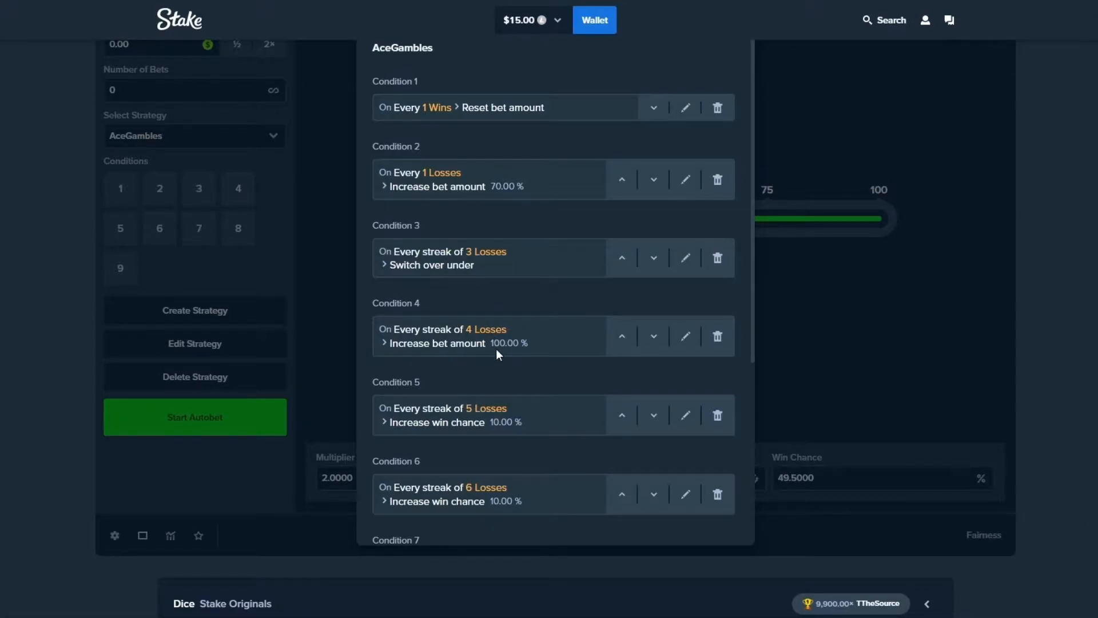
mouse_move(528, 439)
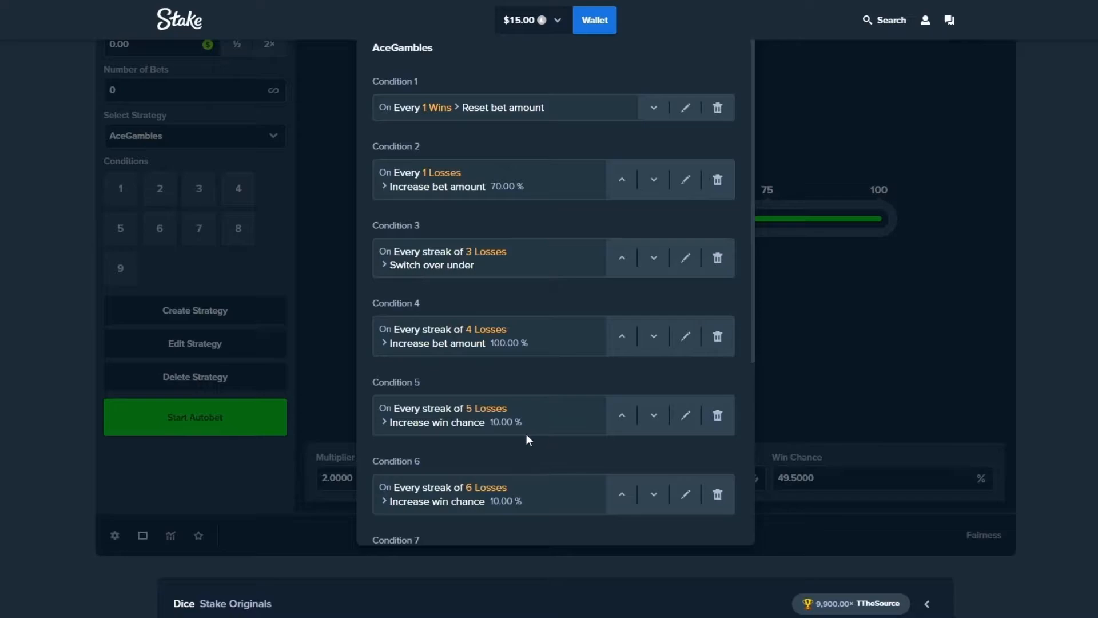
scroll("down", 3)
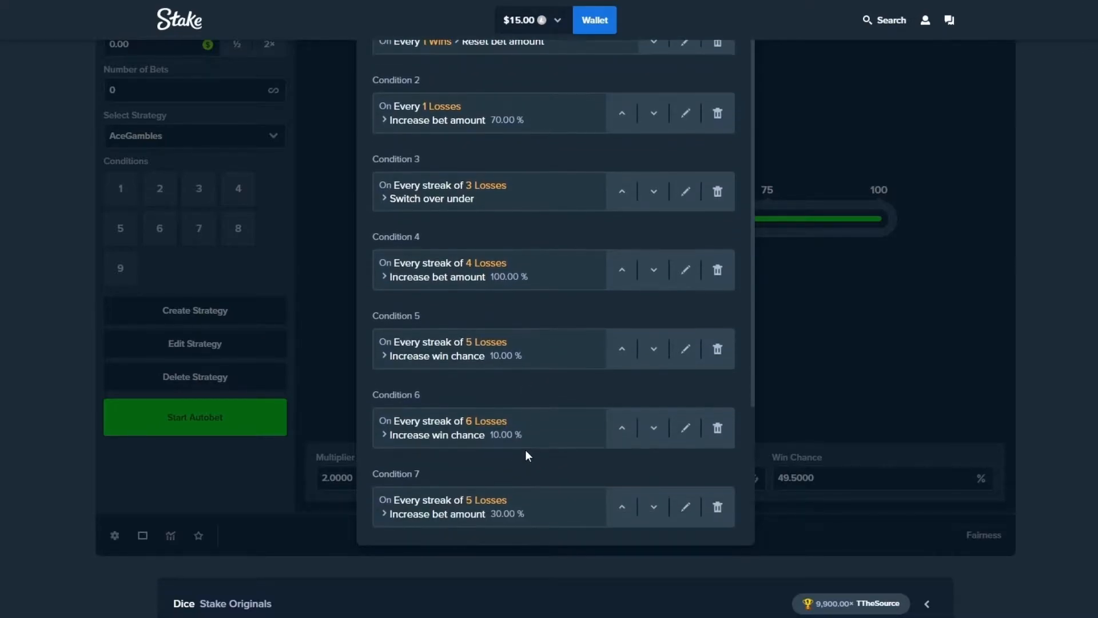
scroll("down", 3)
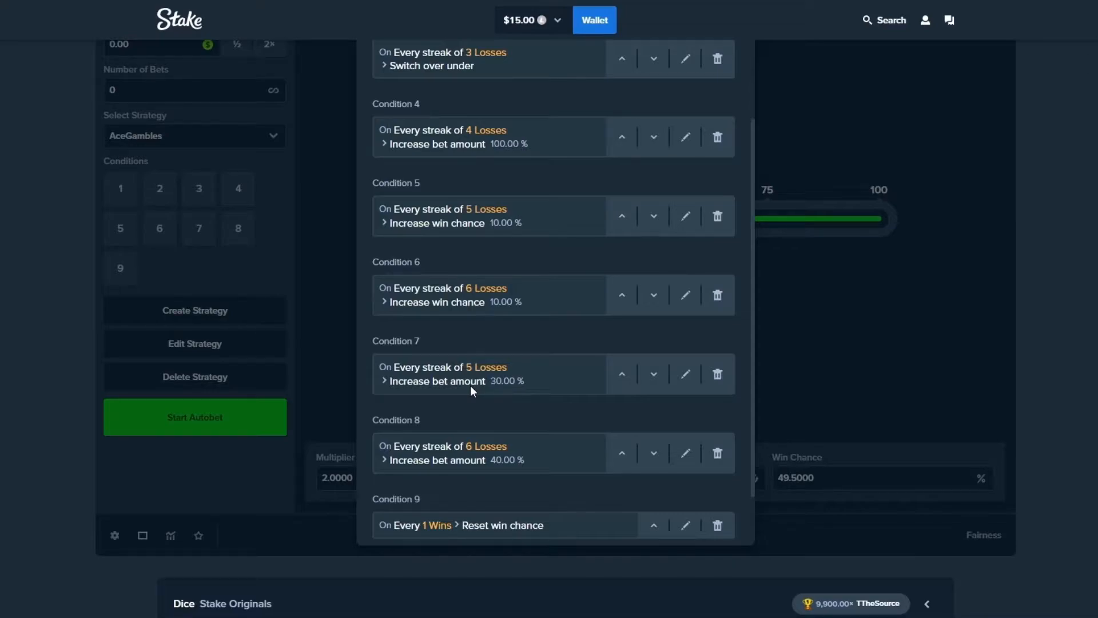
mouse_move(456, 473)
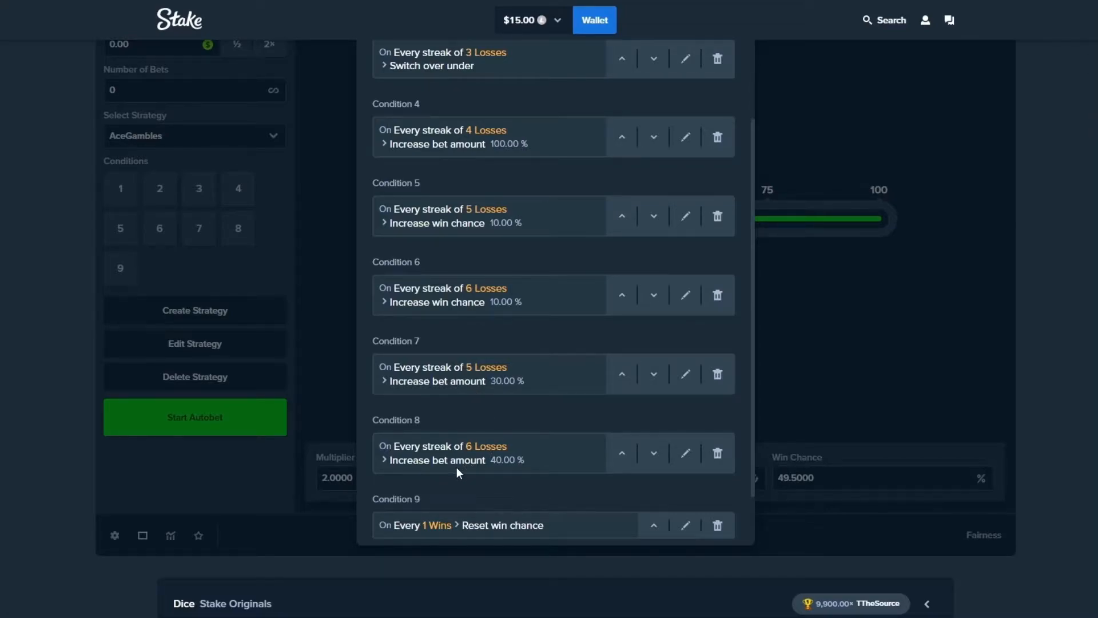
scroll("down", 3)
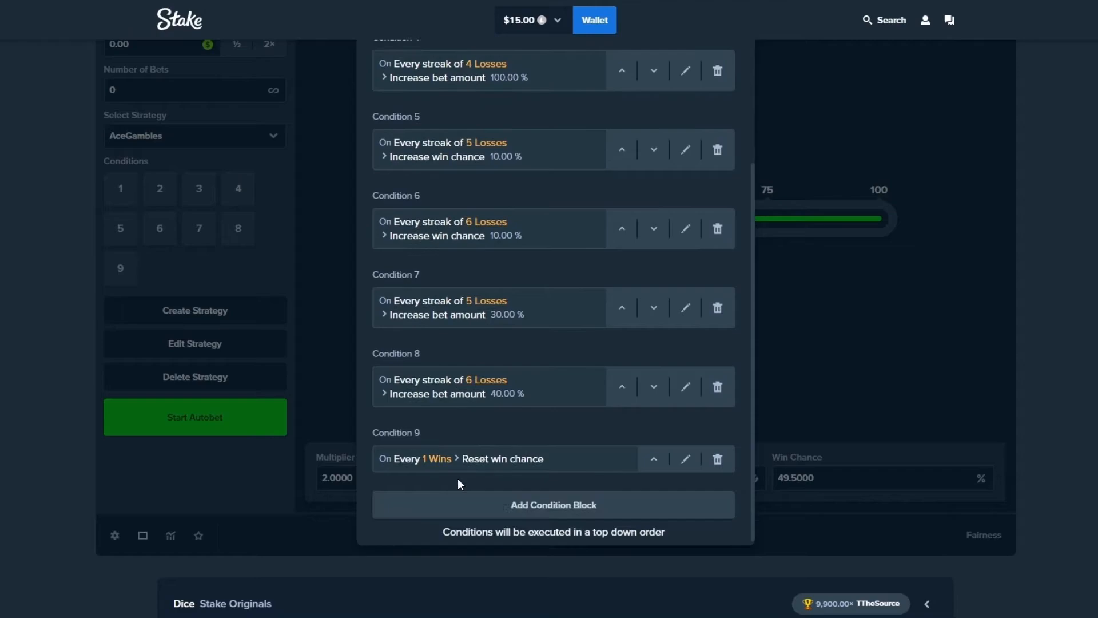
scroll("up", 3)
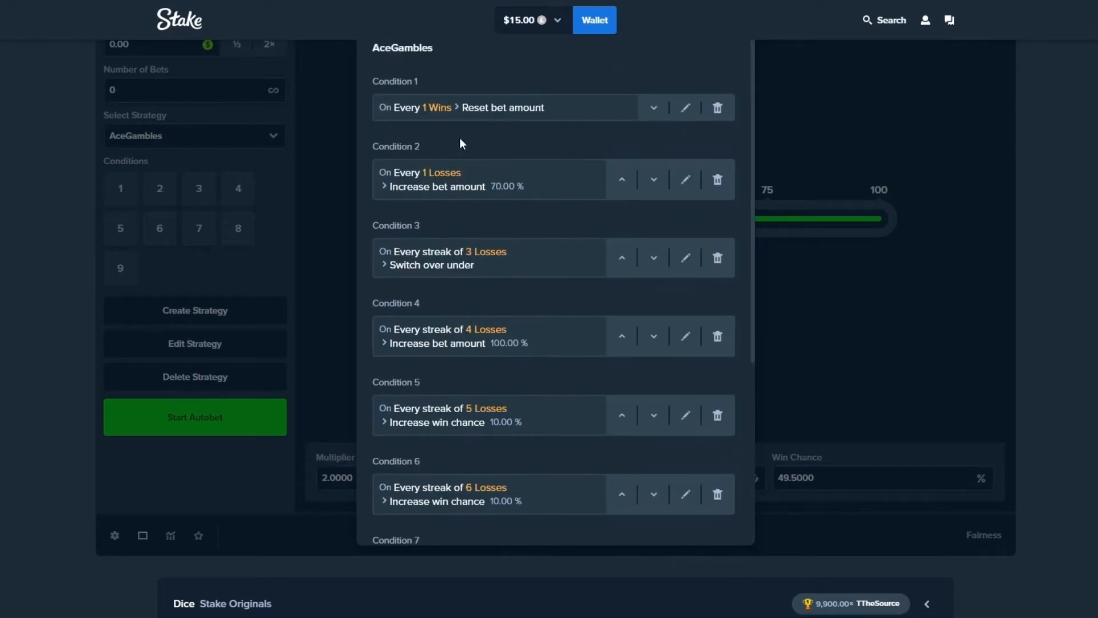
scroll("up", 3)
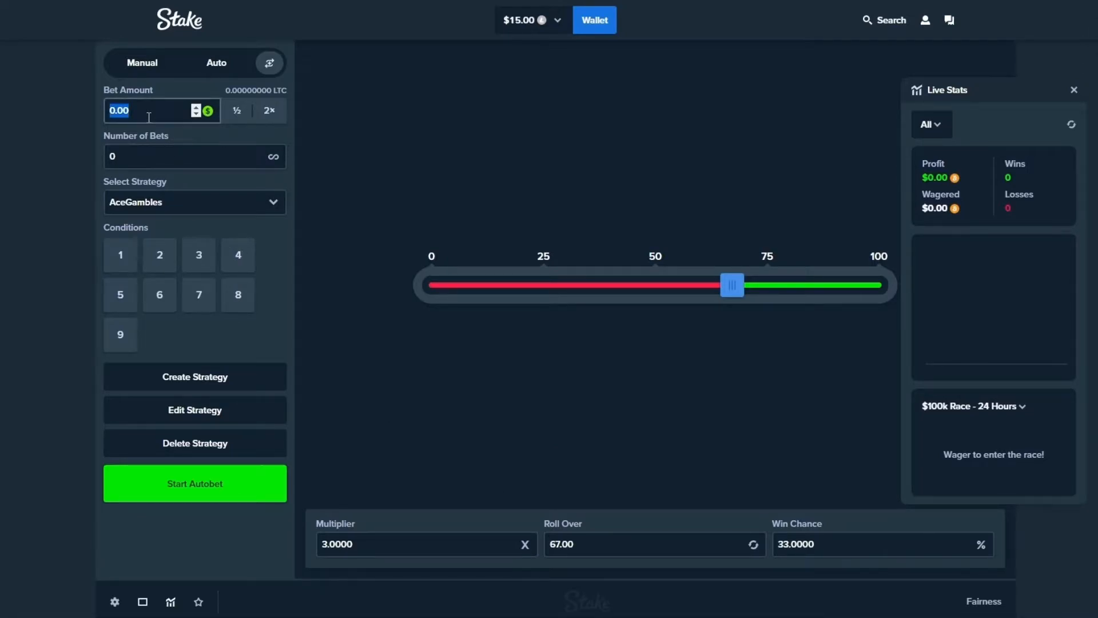
Enter a 0.01 base bet and halve it so Bet Amount reads 0.00
type(".01")
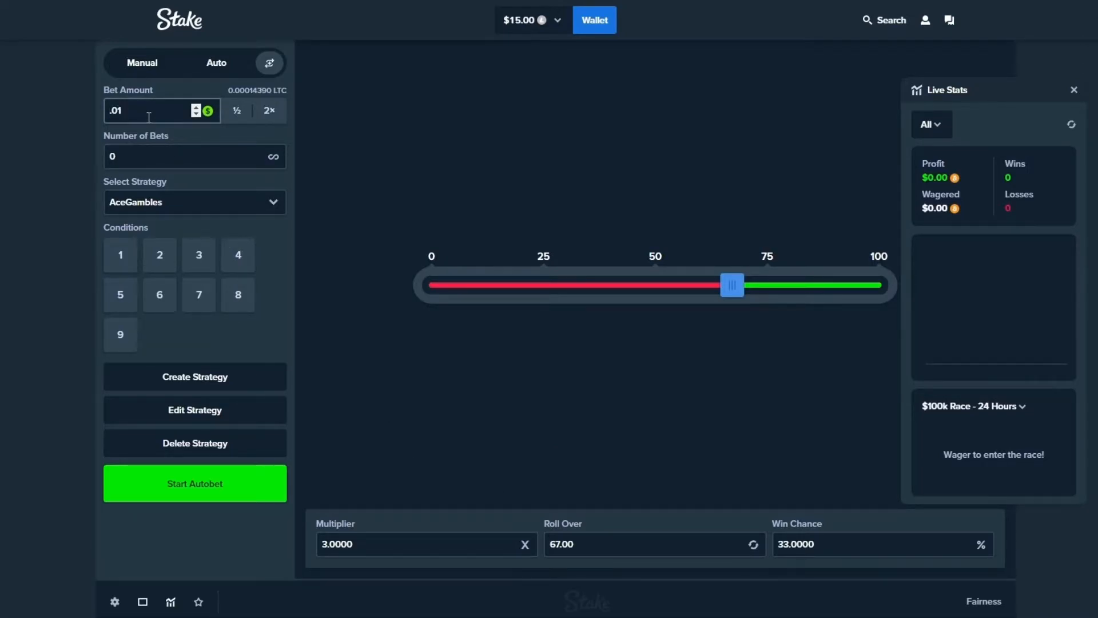
mouse_move(160, 585)
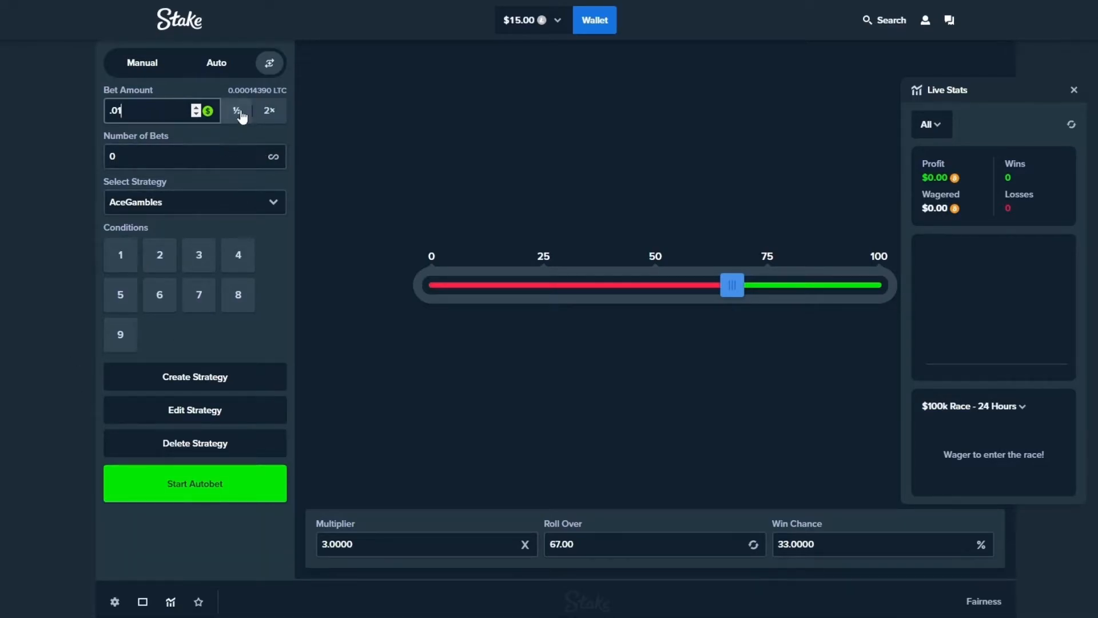
left_click(238, 111)
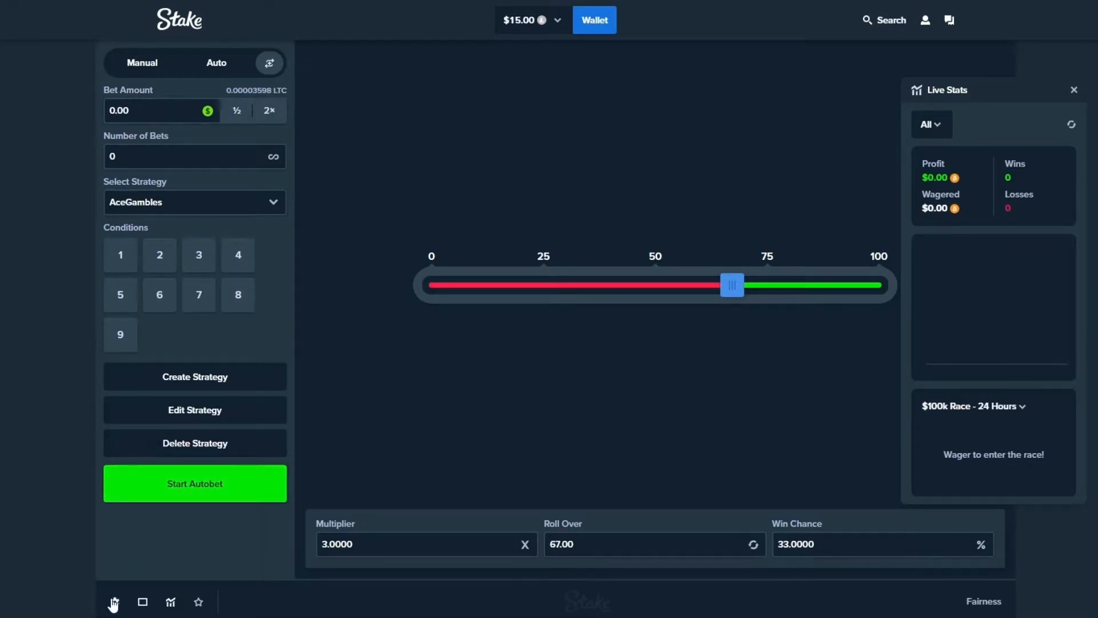
Run the AceGambles autobet until it halts at 28 wins, 63 losses, an $8.19 loss
left_click(195, 482)
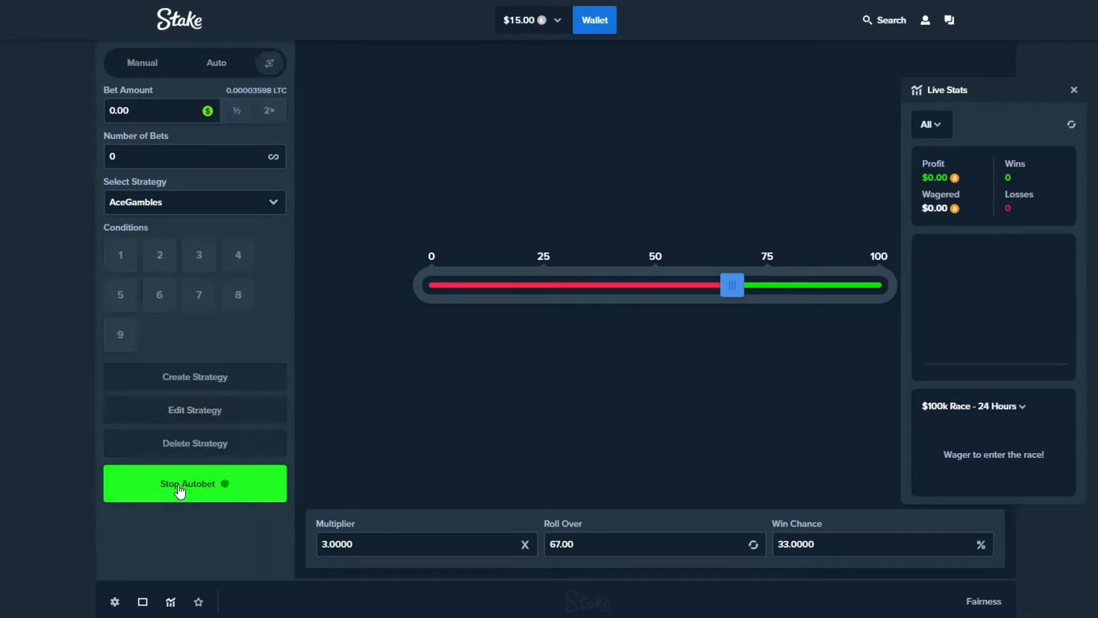
left_click(194, 482)
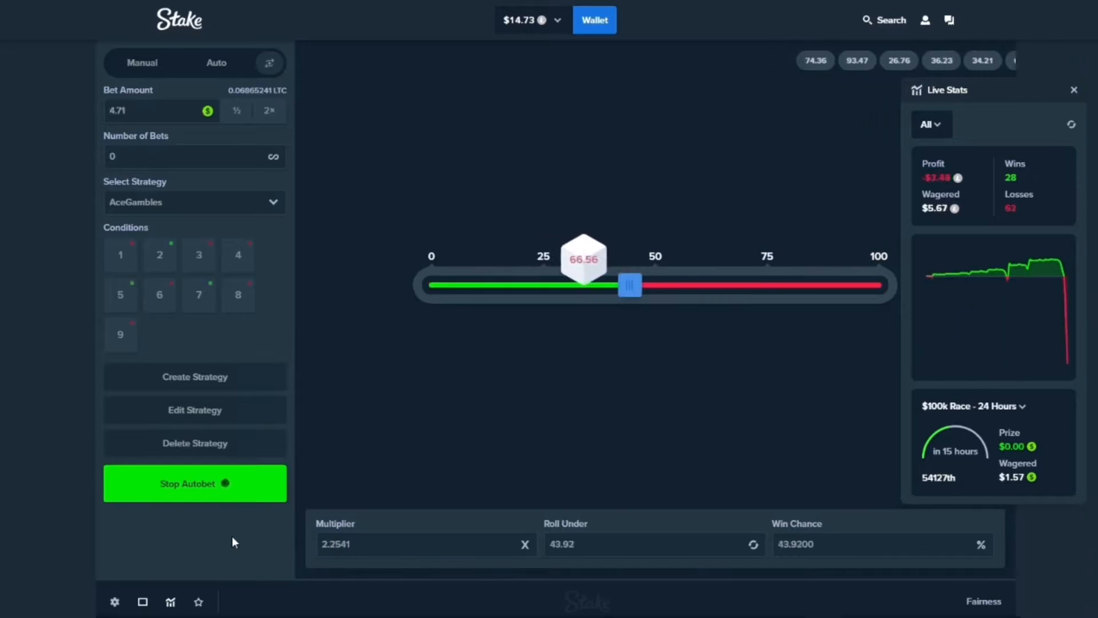
left_click(194, 482)
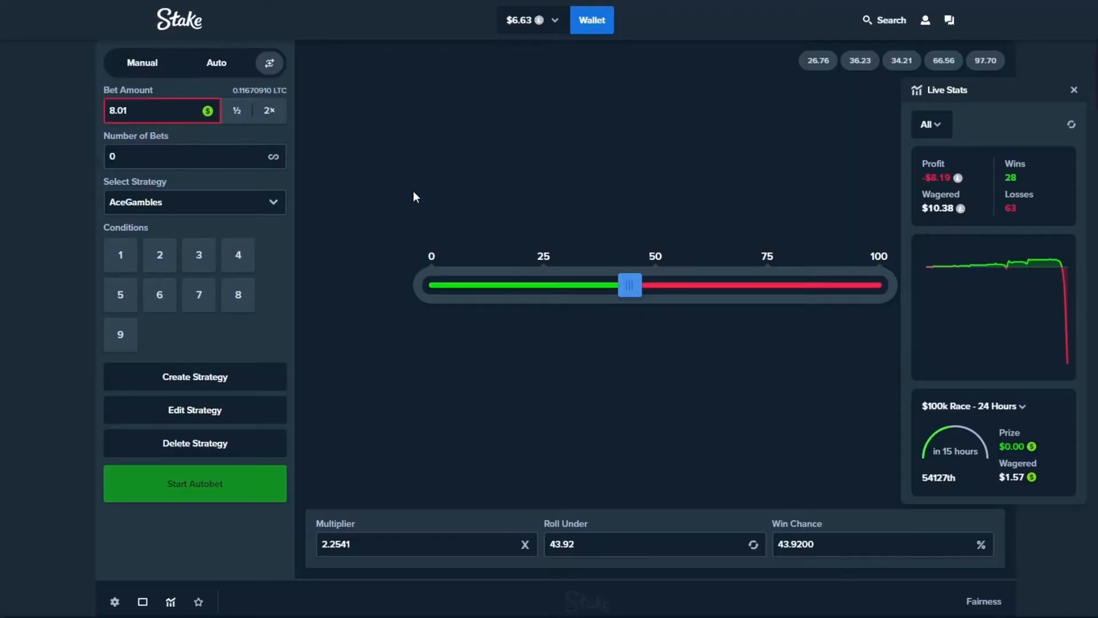
mouse_move(863, 510)
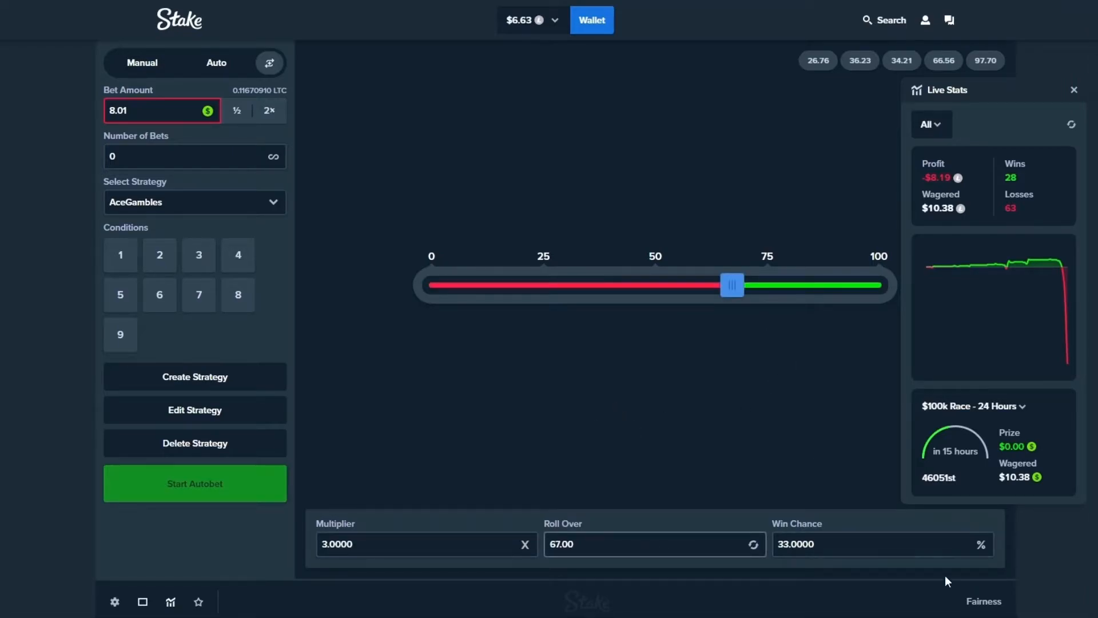
mouse_move(597, 396)
type(".01")
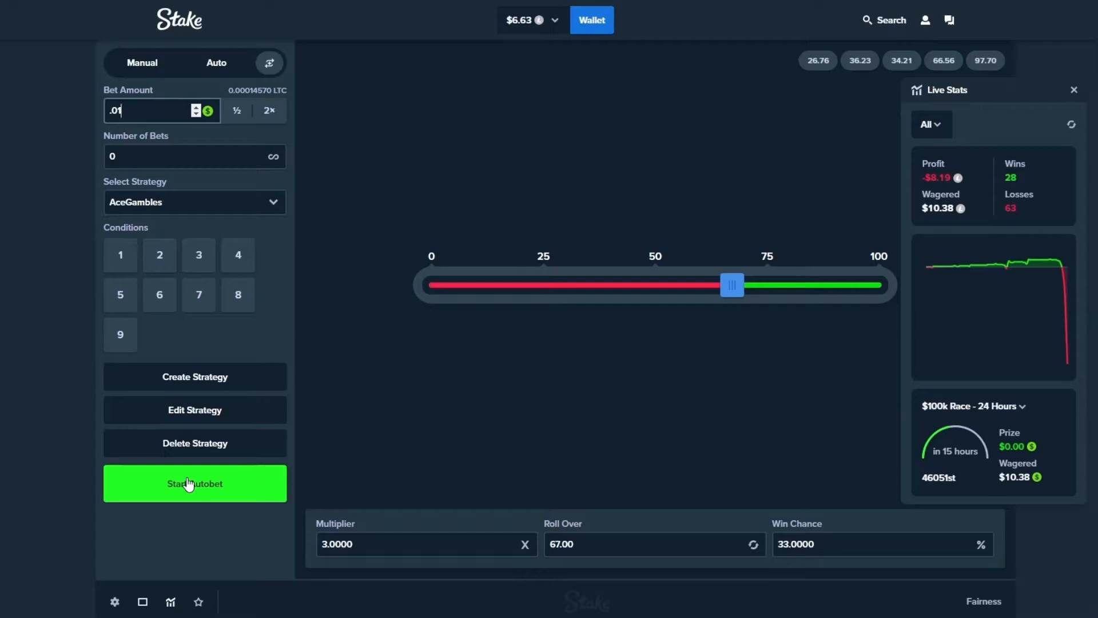
Run the autobet from the small bet and stop it once profit recovers to about $5.18
left_click(194, 482)
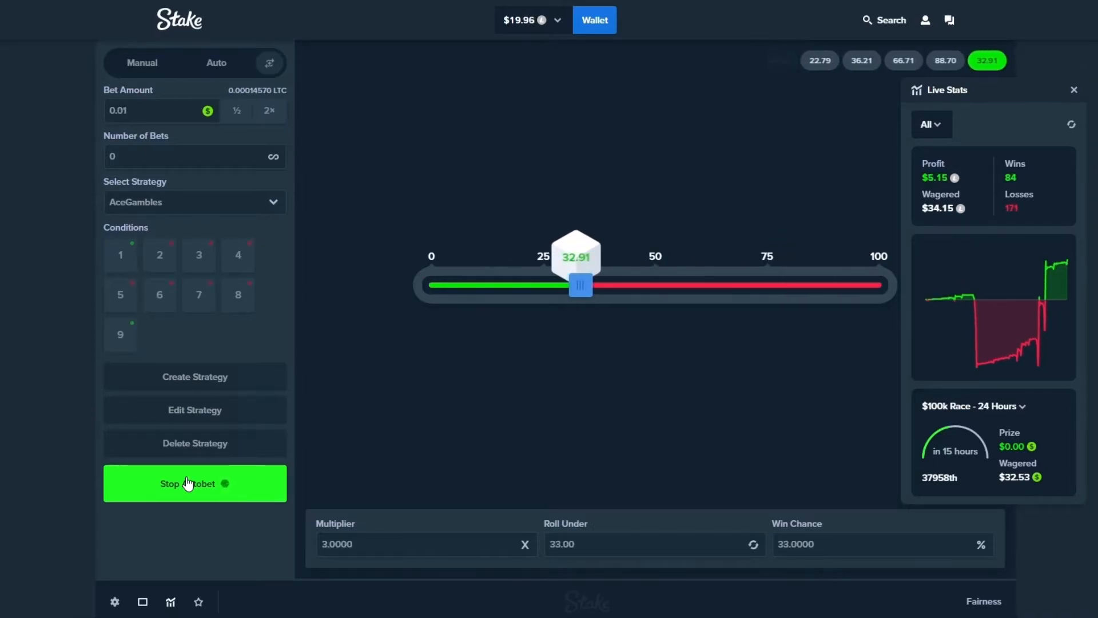
left_click(194, 483)
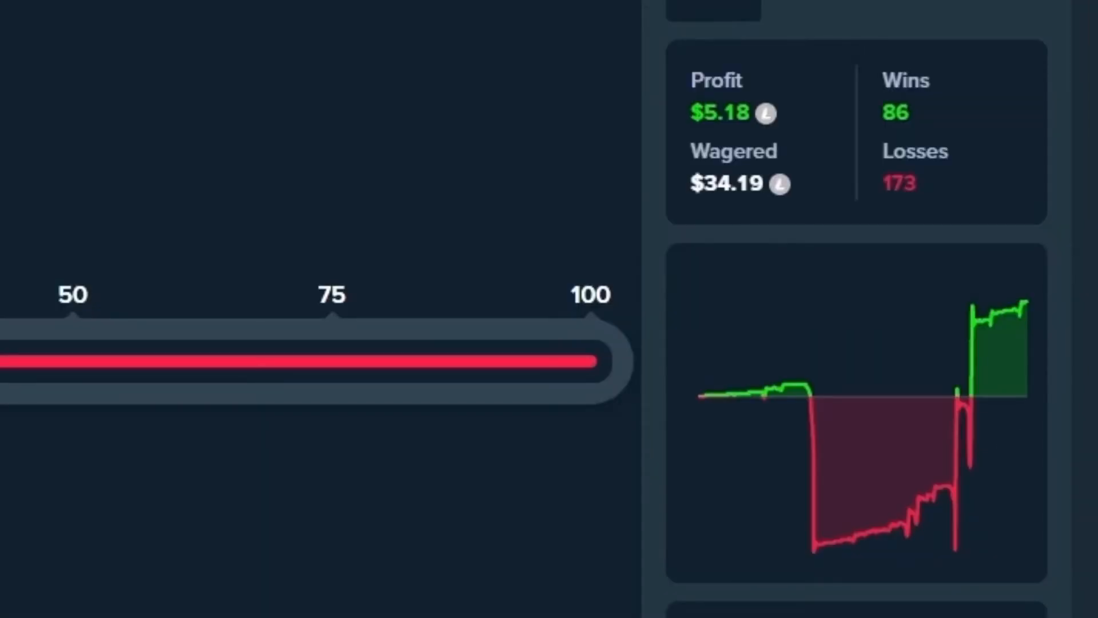
mouse_move(825, 542)
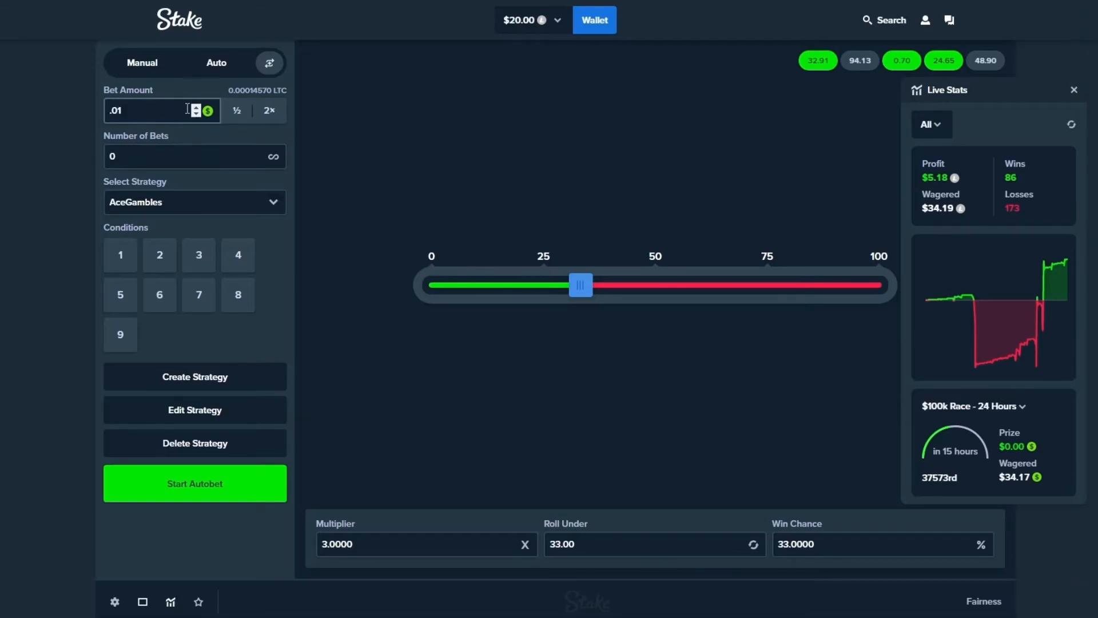
Halve the 0.01 bet to 0.00 (about 0.00001821 LTC) and check the settings menu
left_click(237, 110)
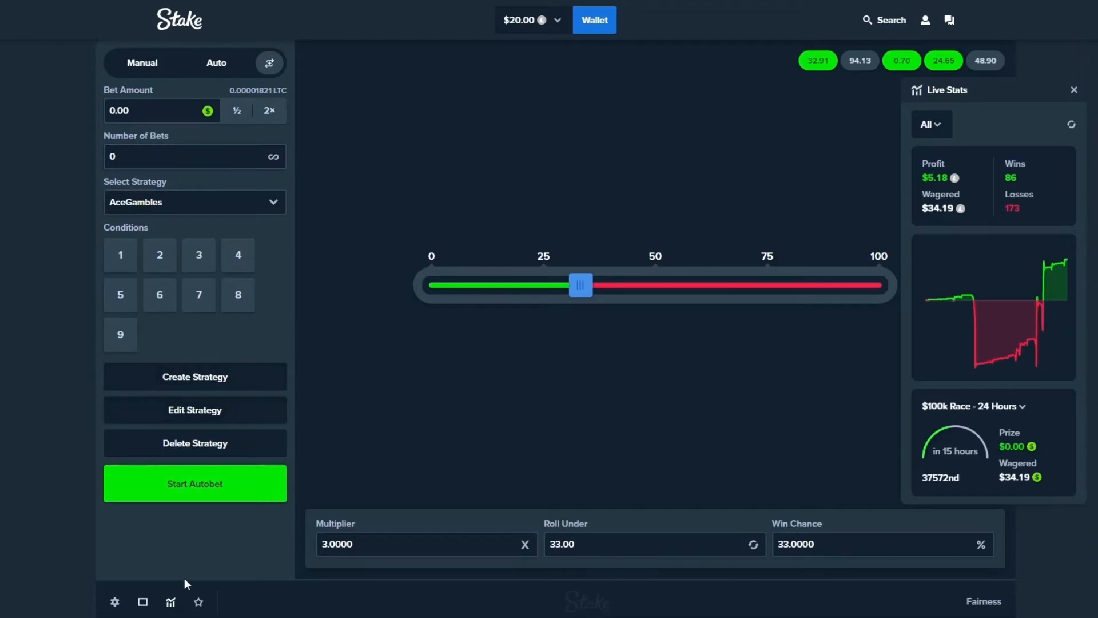
left_click(114, 602)
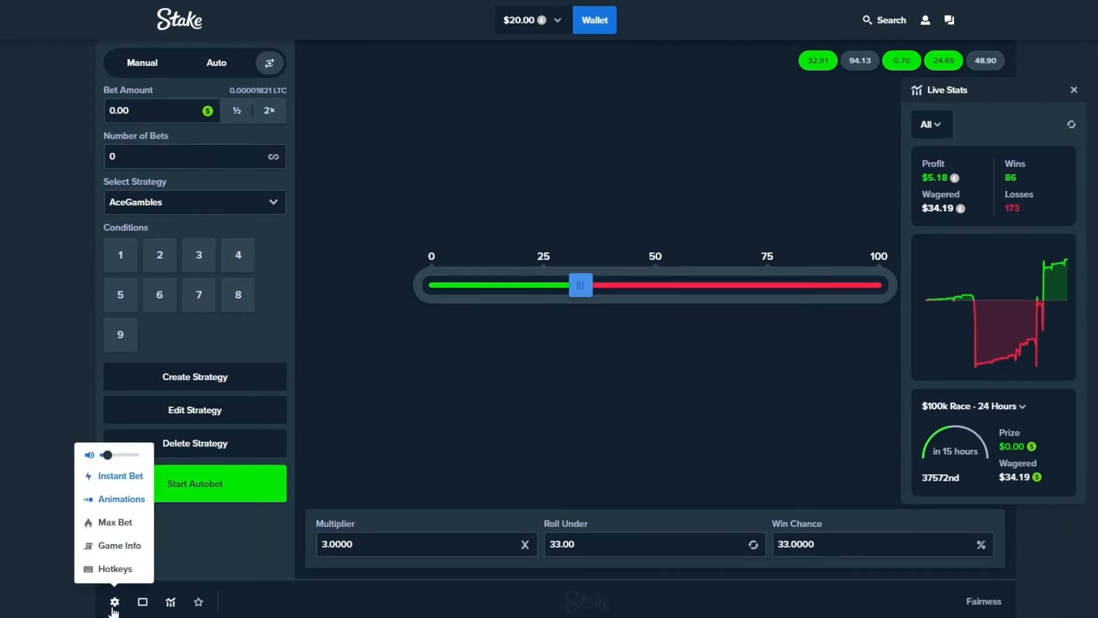
mouse_move(120, 499)
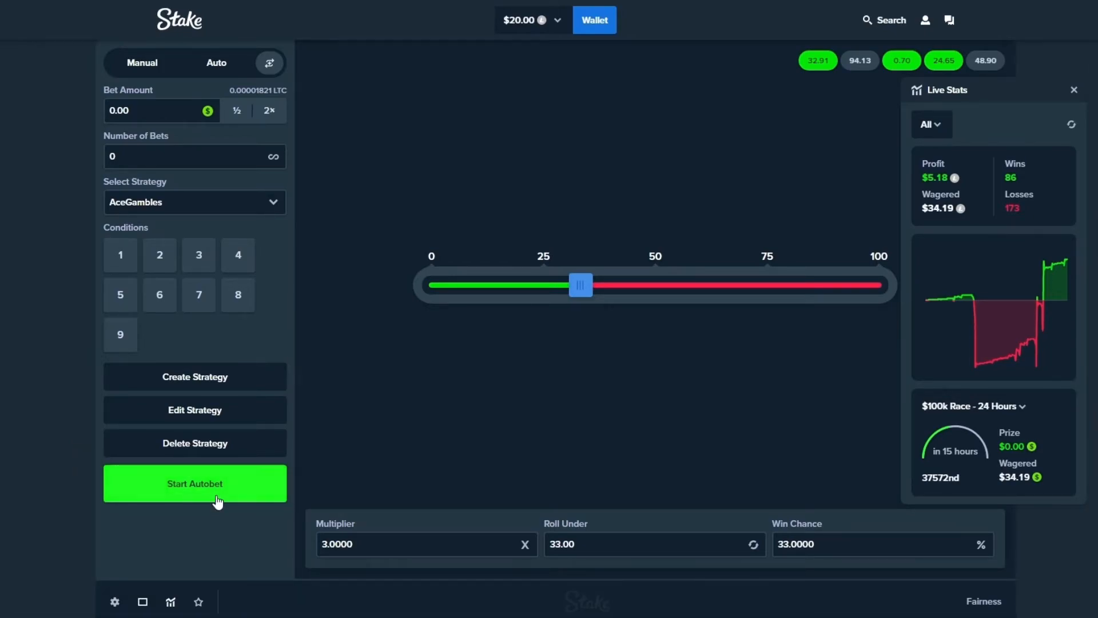
Run the autobet again and stop it at 191 wins, 417 losses, $10.24 profit, $25.05 balance
left_click(195, 482)
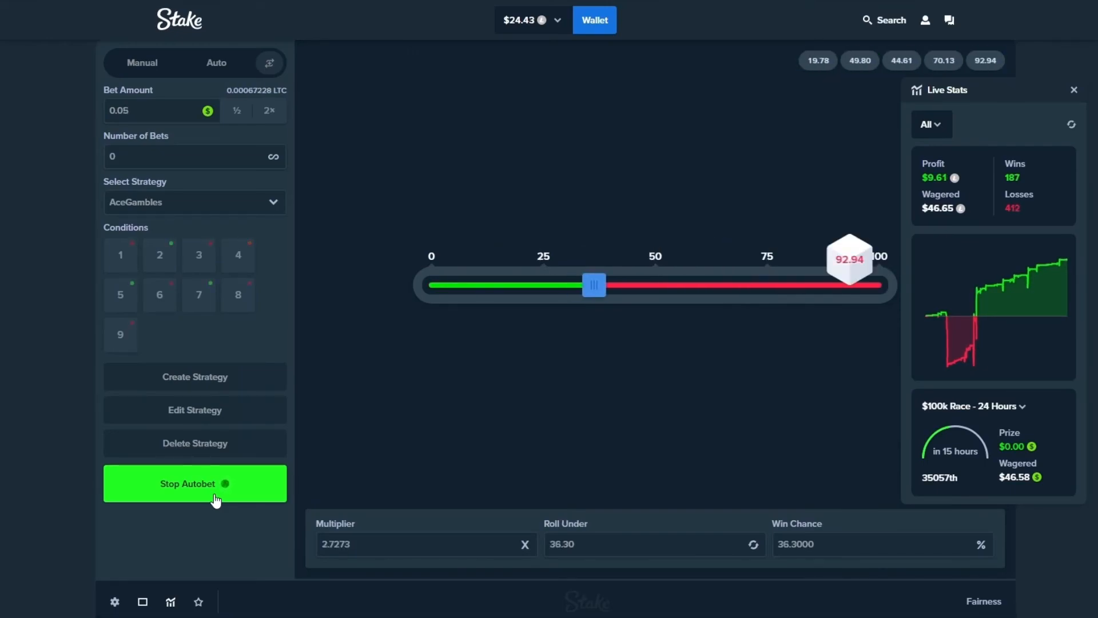
left_click(194, 482)
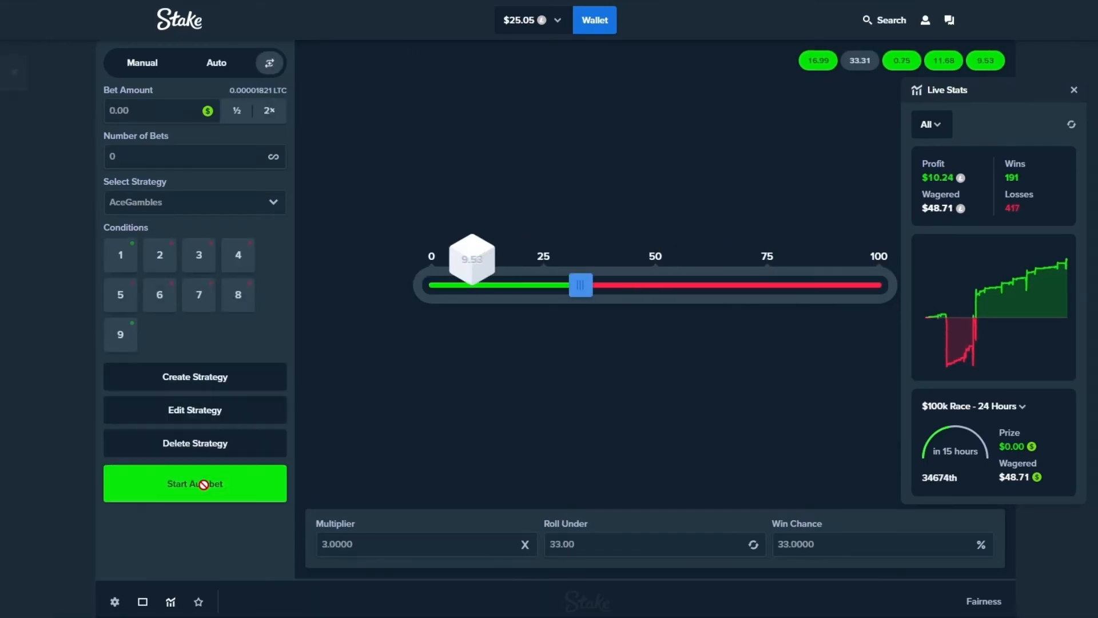
left_click(194, 483)
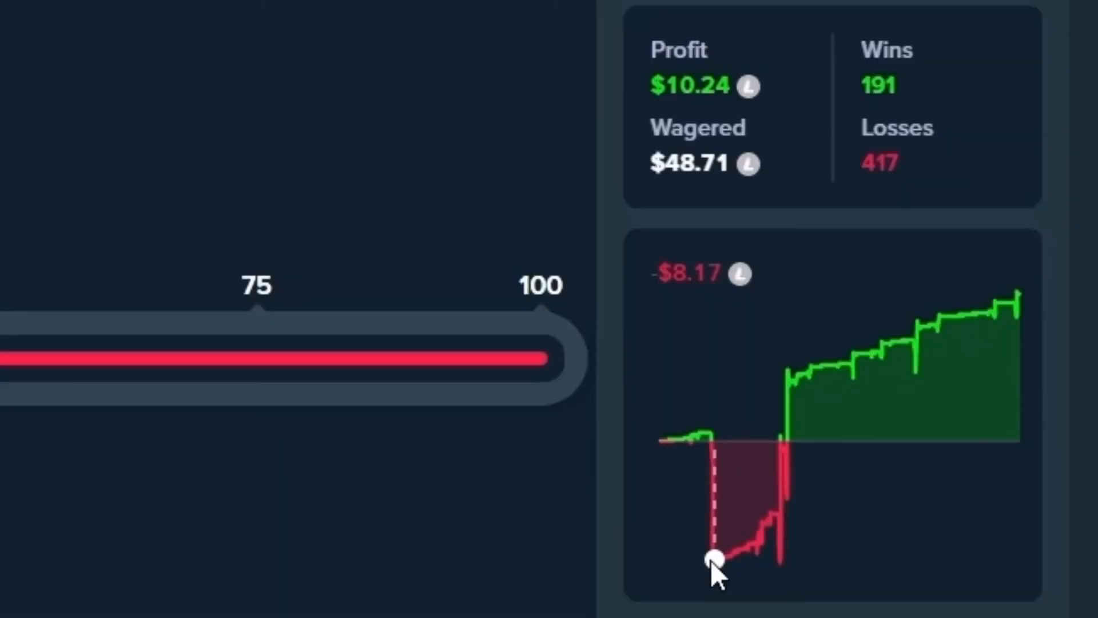
mouse_move(1030, 462)
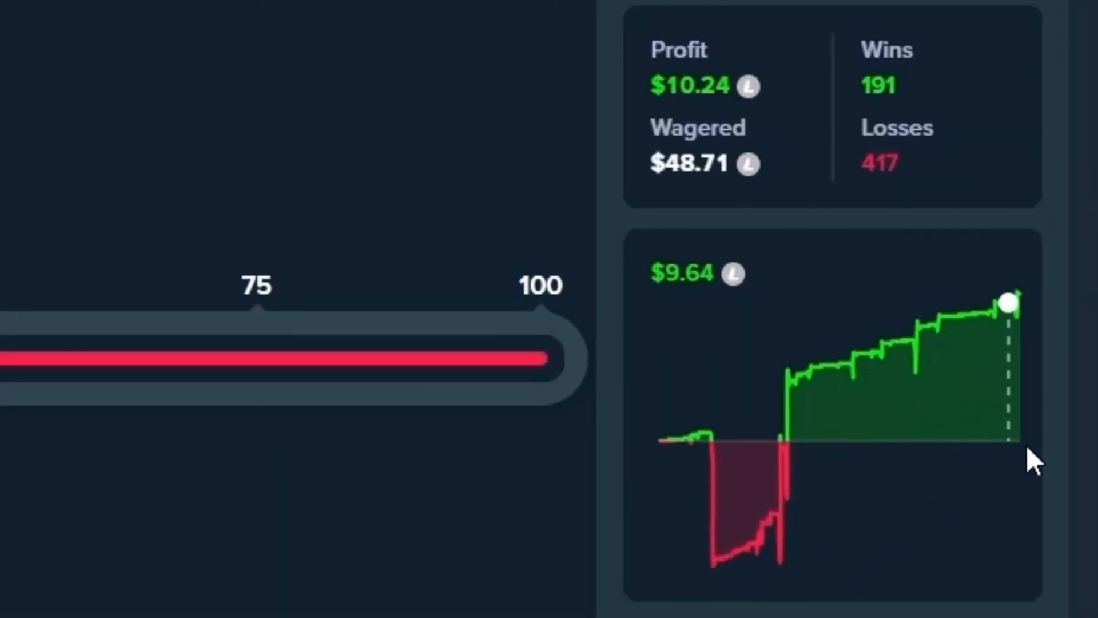